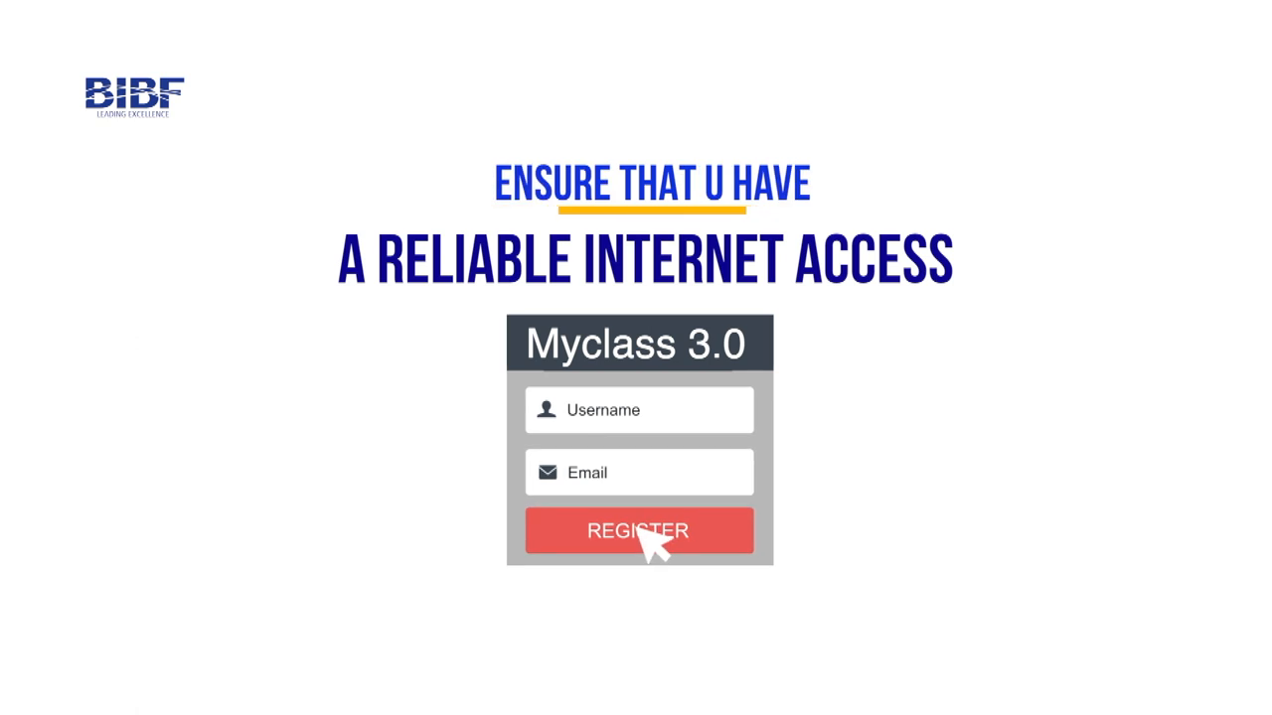
mouse_move(656, 546)
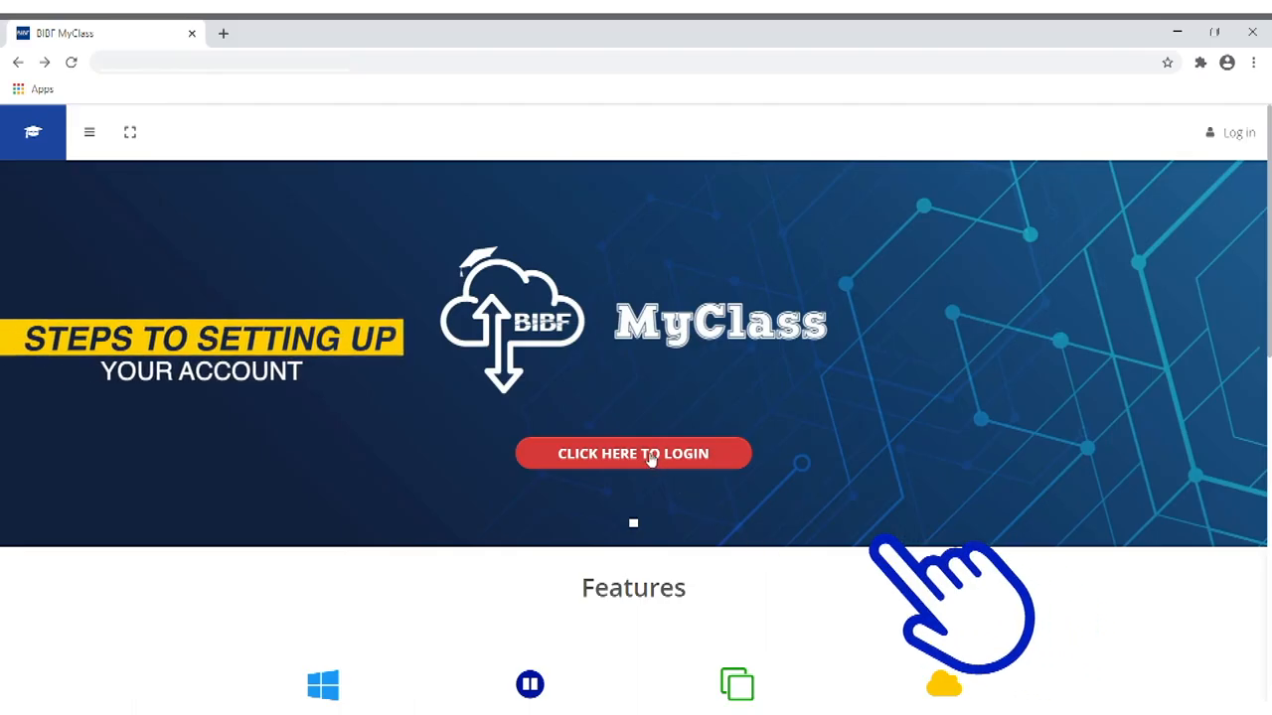
Reach the Microsoft sign-in page via the MyClass link on the BIBF website.
left_click(633, 453)
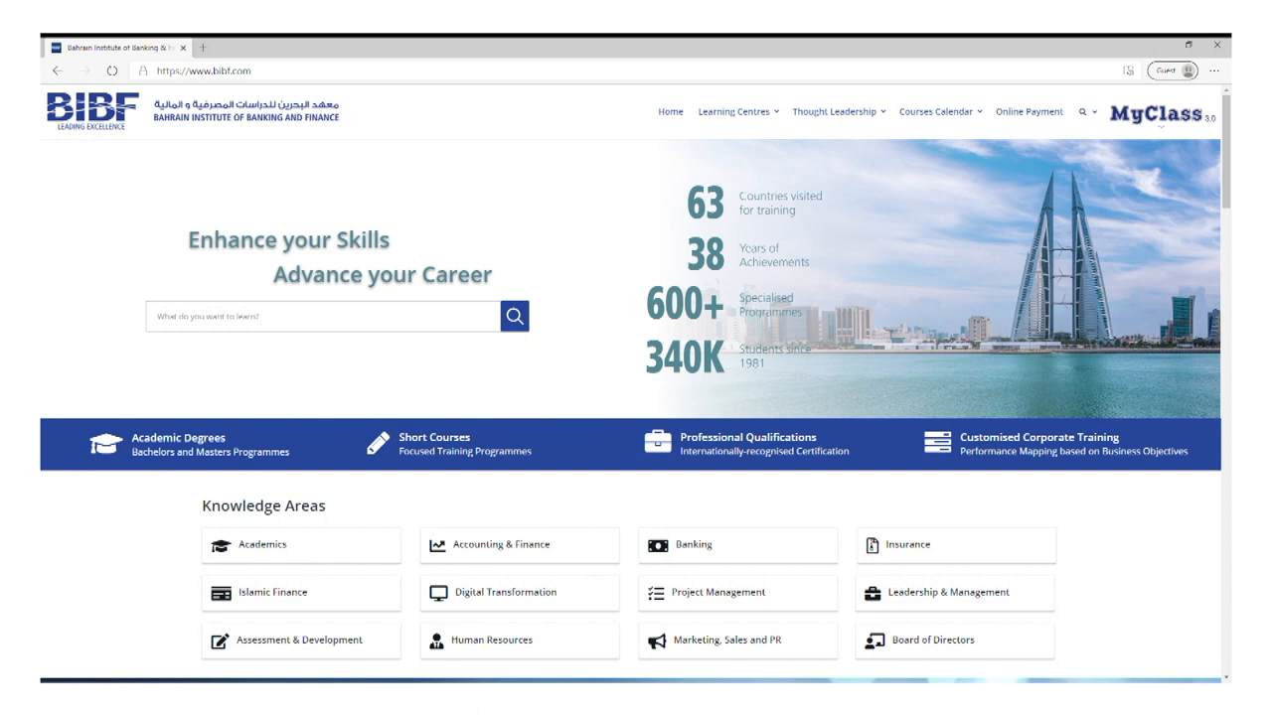
mouse_move(760, 328)
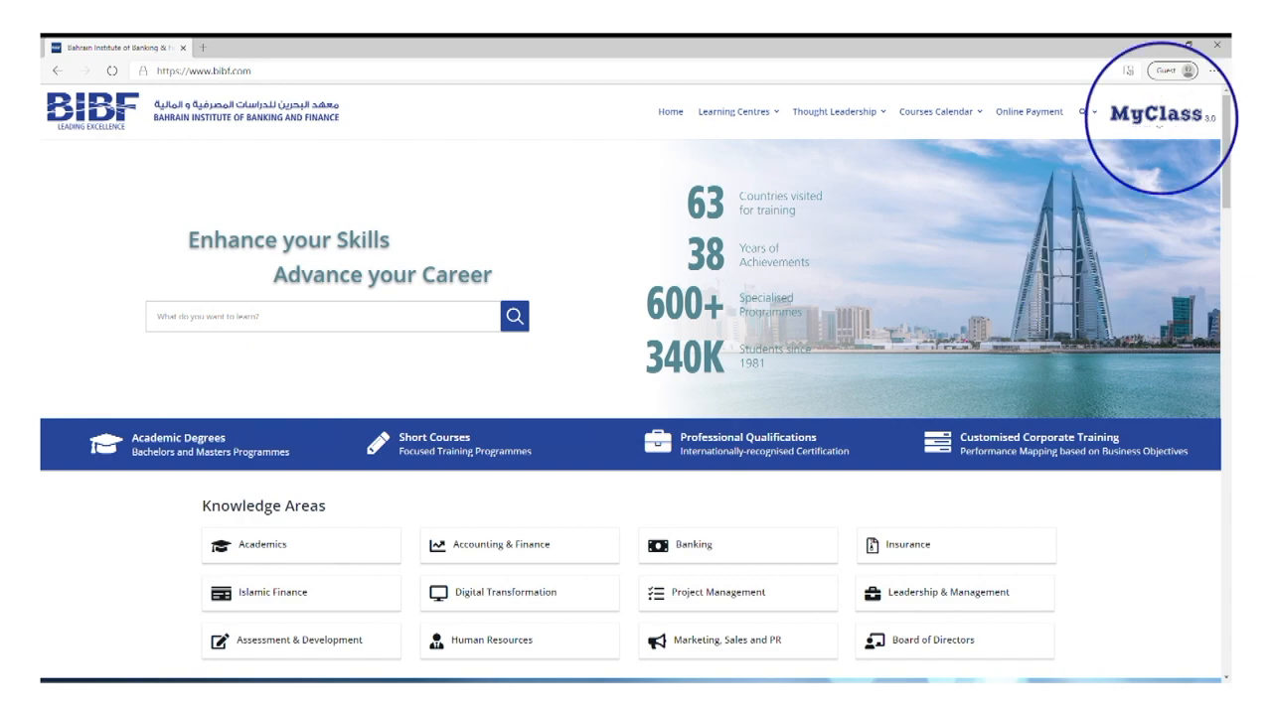
left_click(1153, 112)
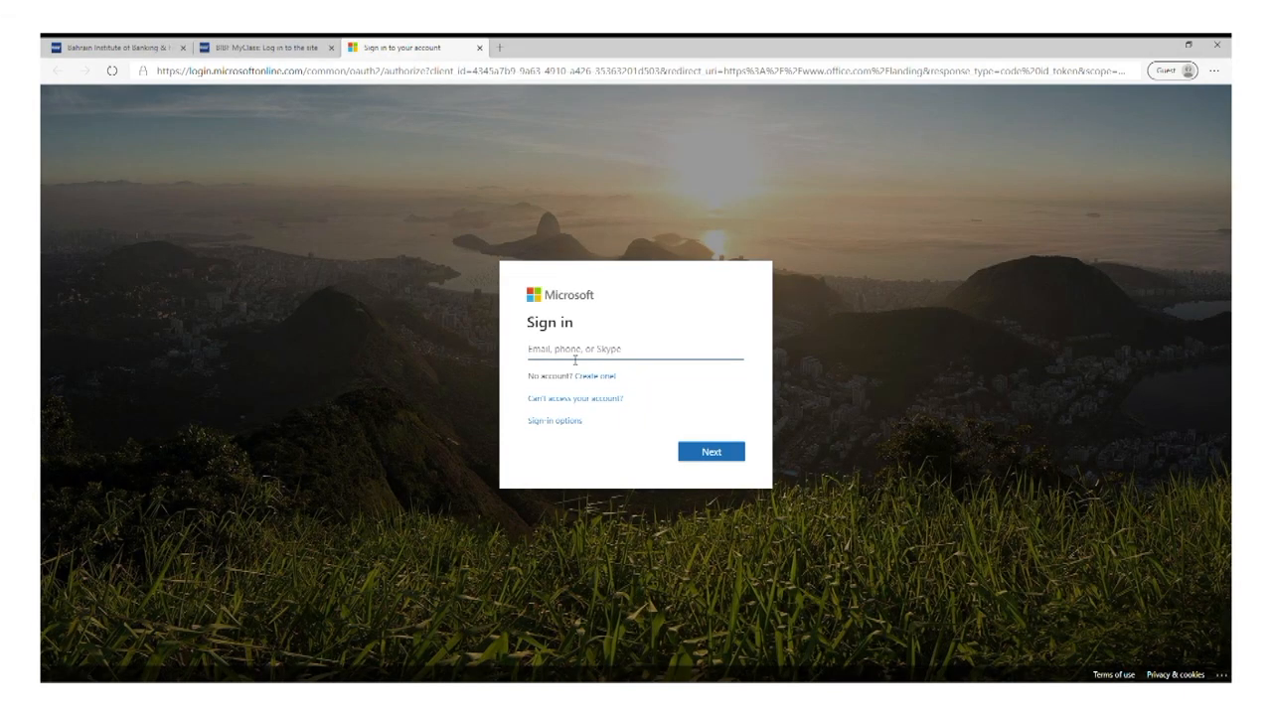
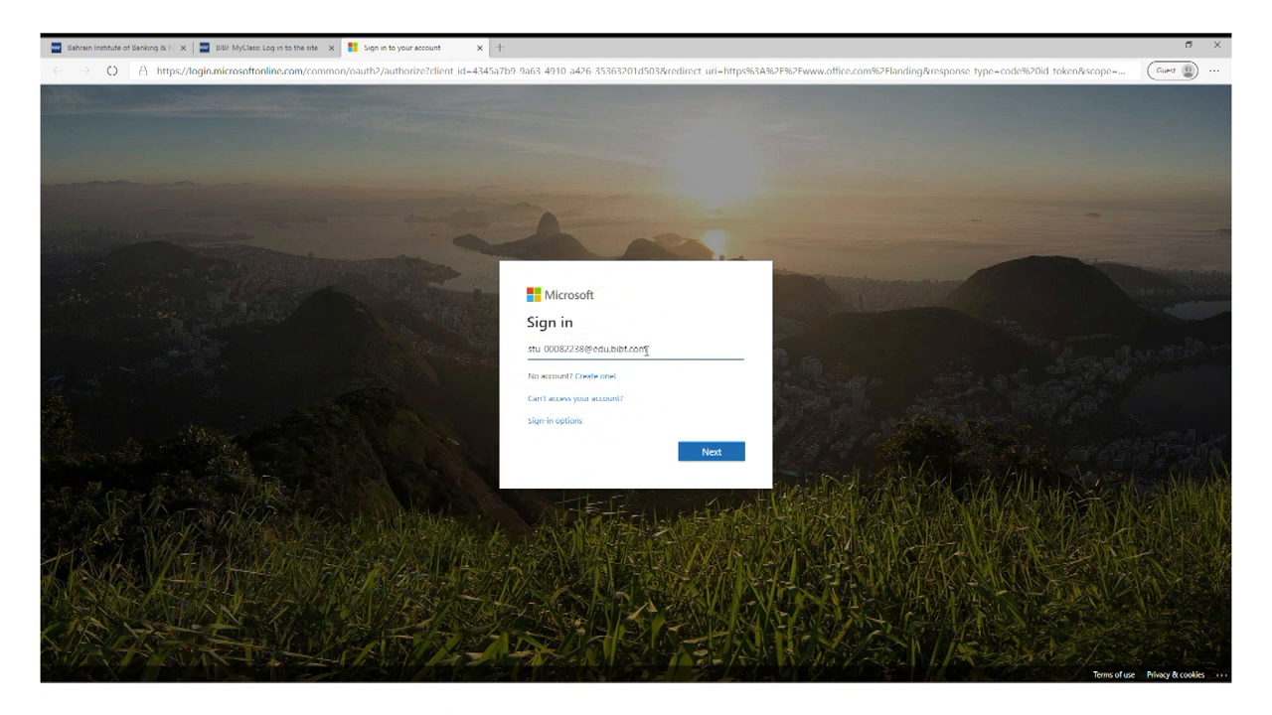
left_click(710, 451)
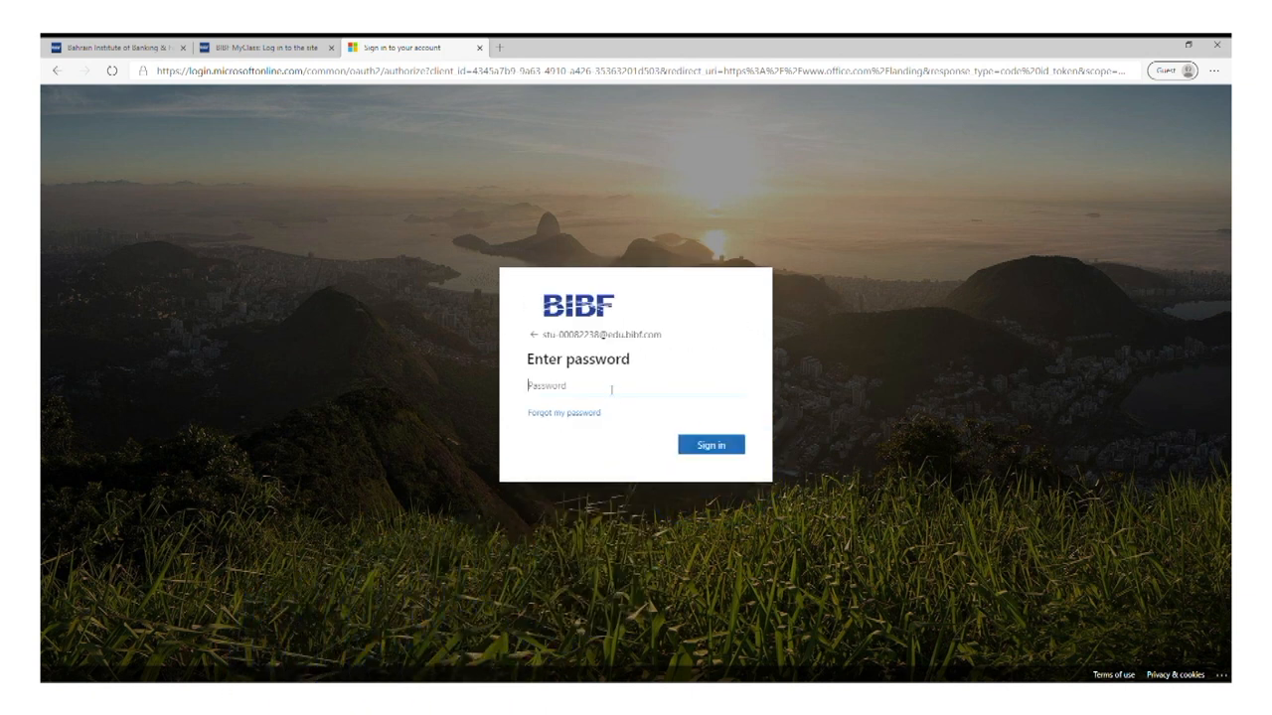
Enter the initial password and sign in.
type("•")
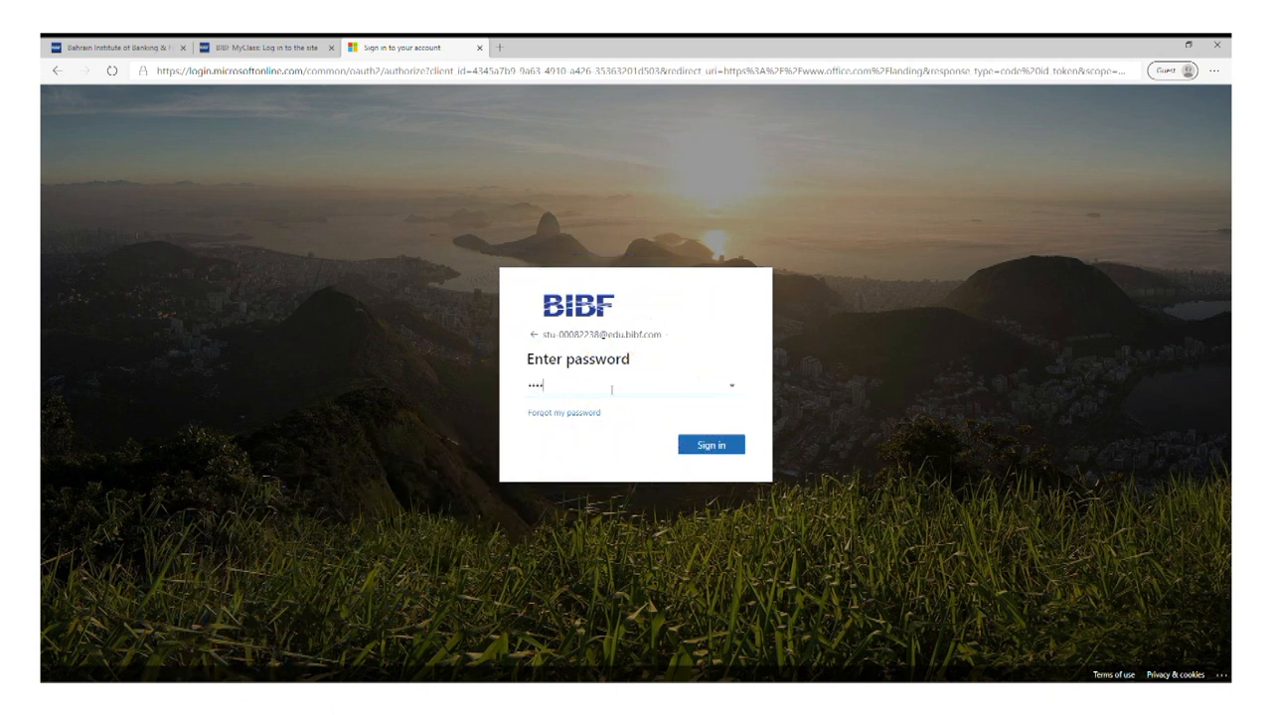
type("••••")
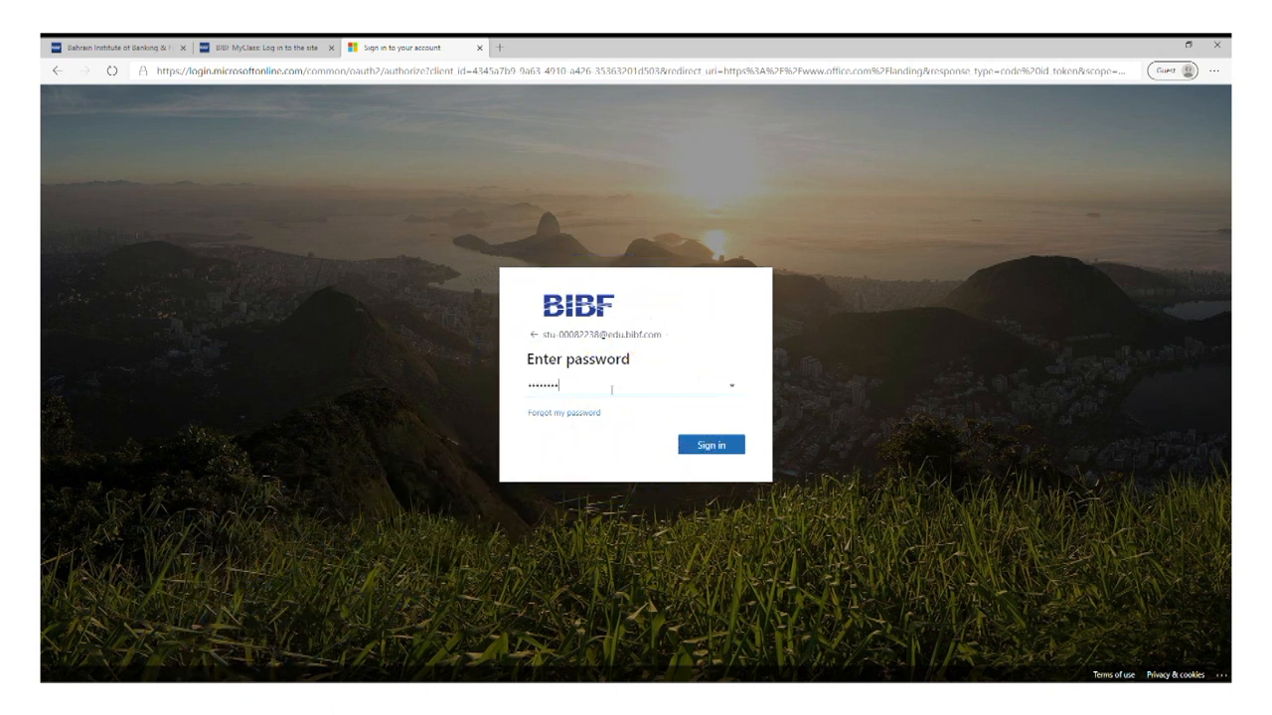
left_click(711, 444)
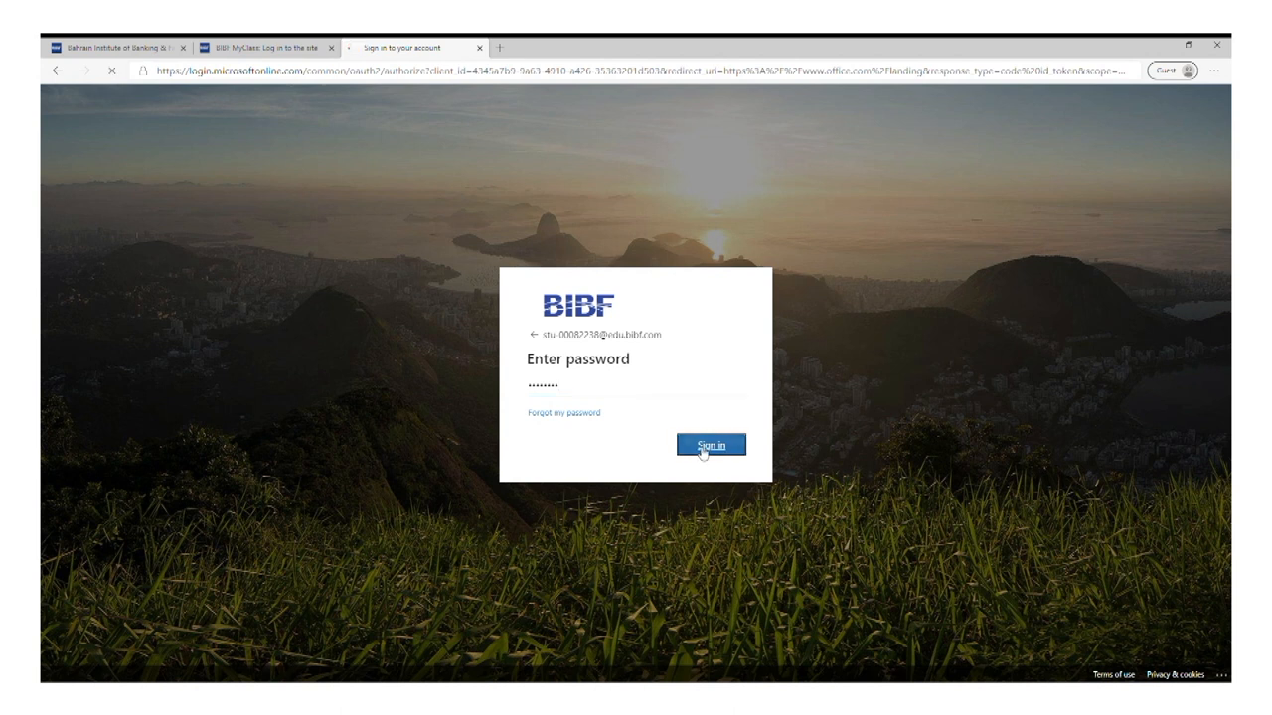
left_click(710, 444)
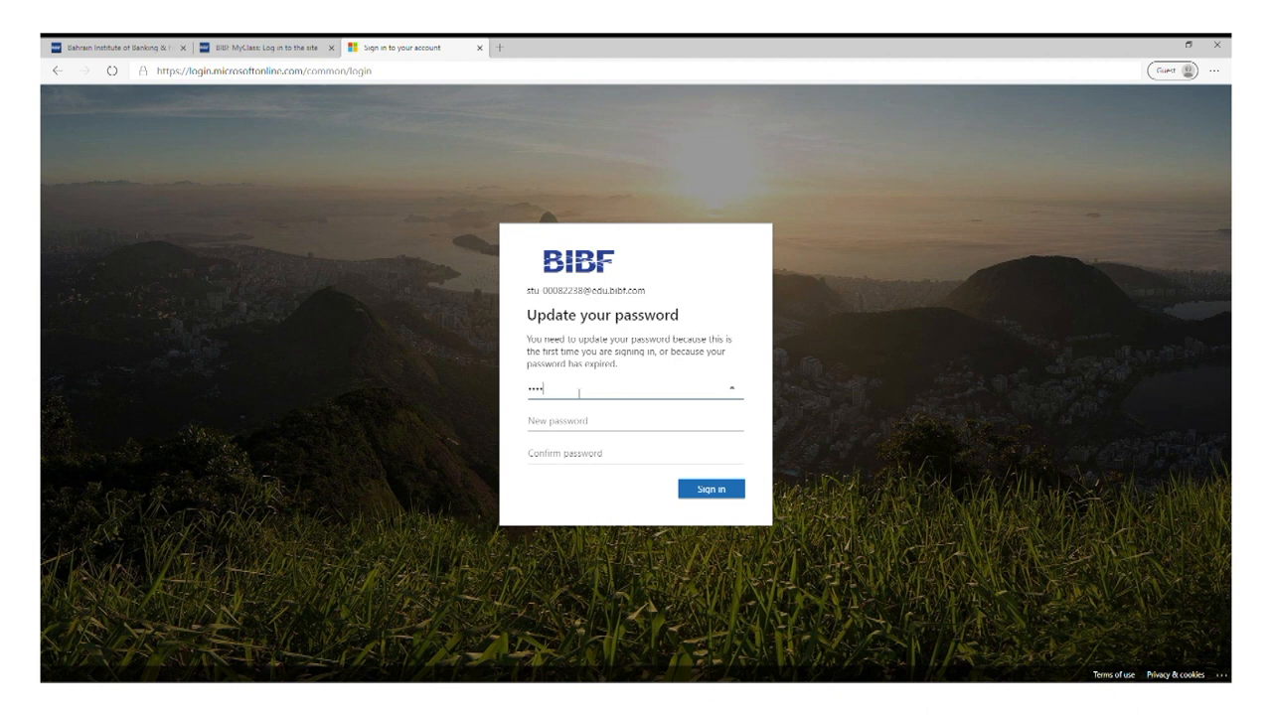
type("•")
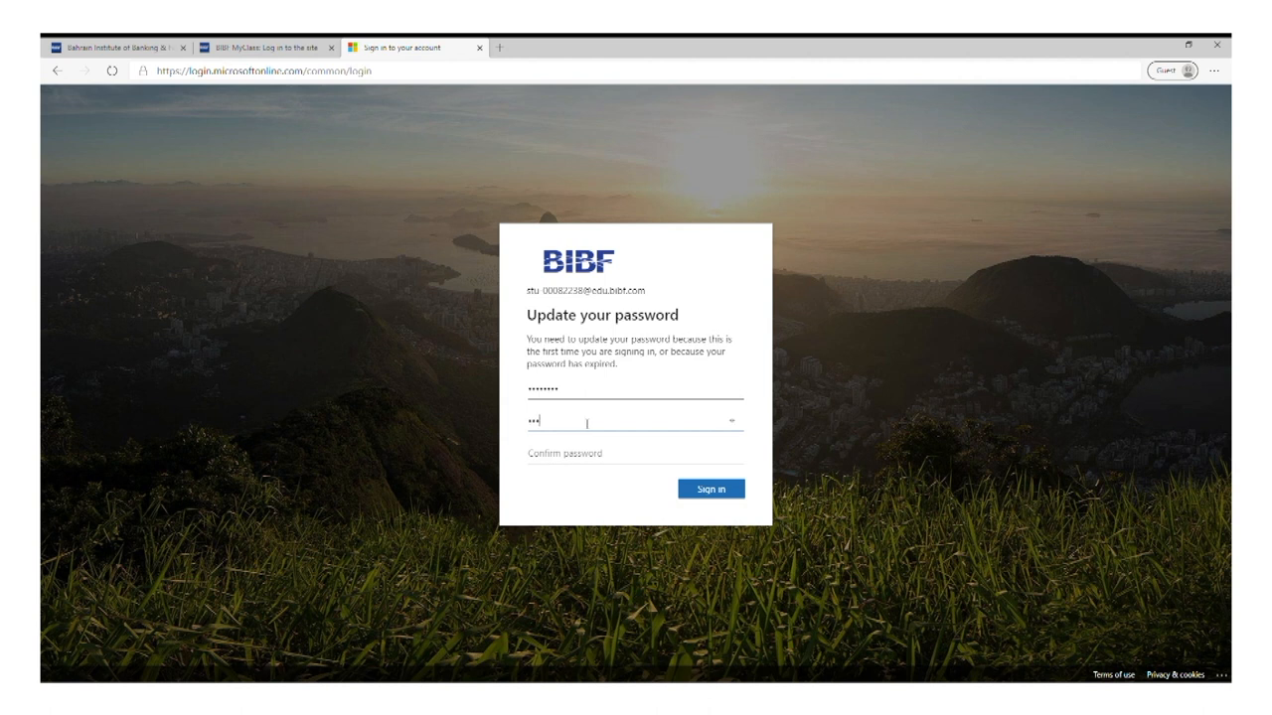
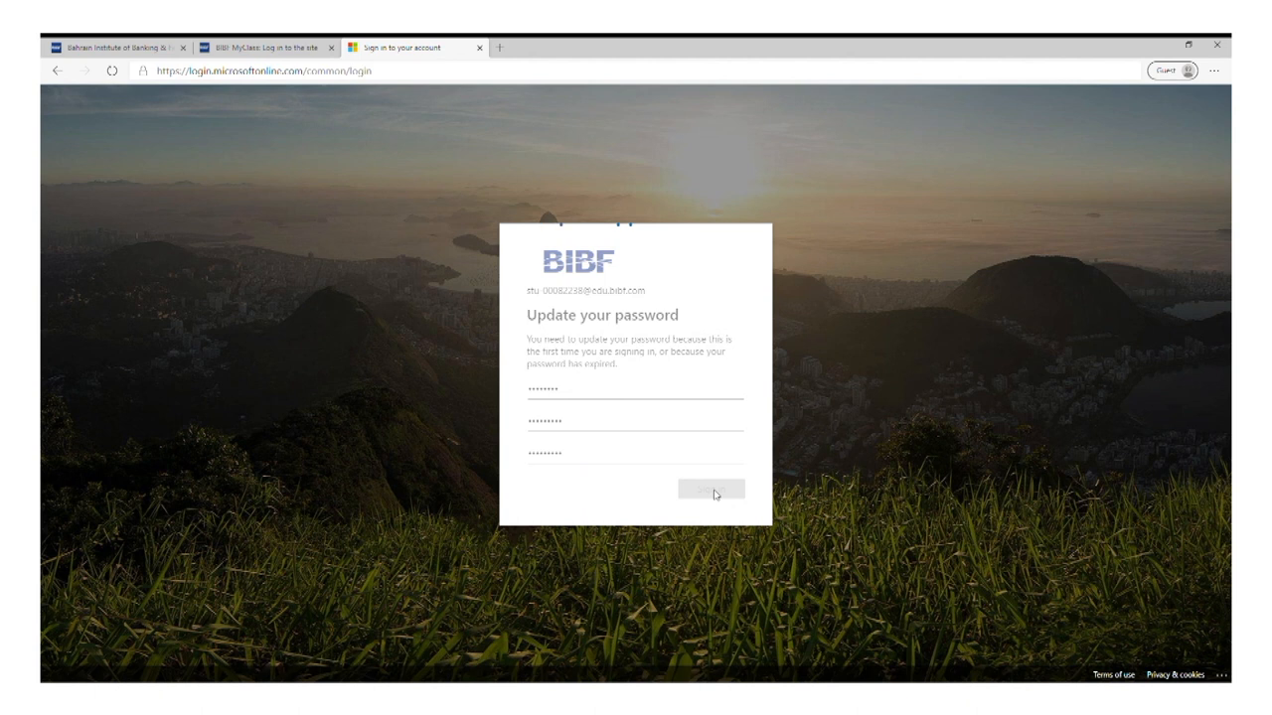
left_click(711, 488)
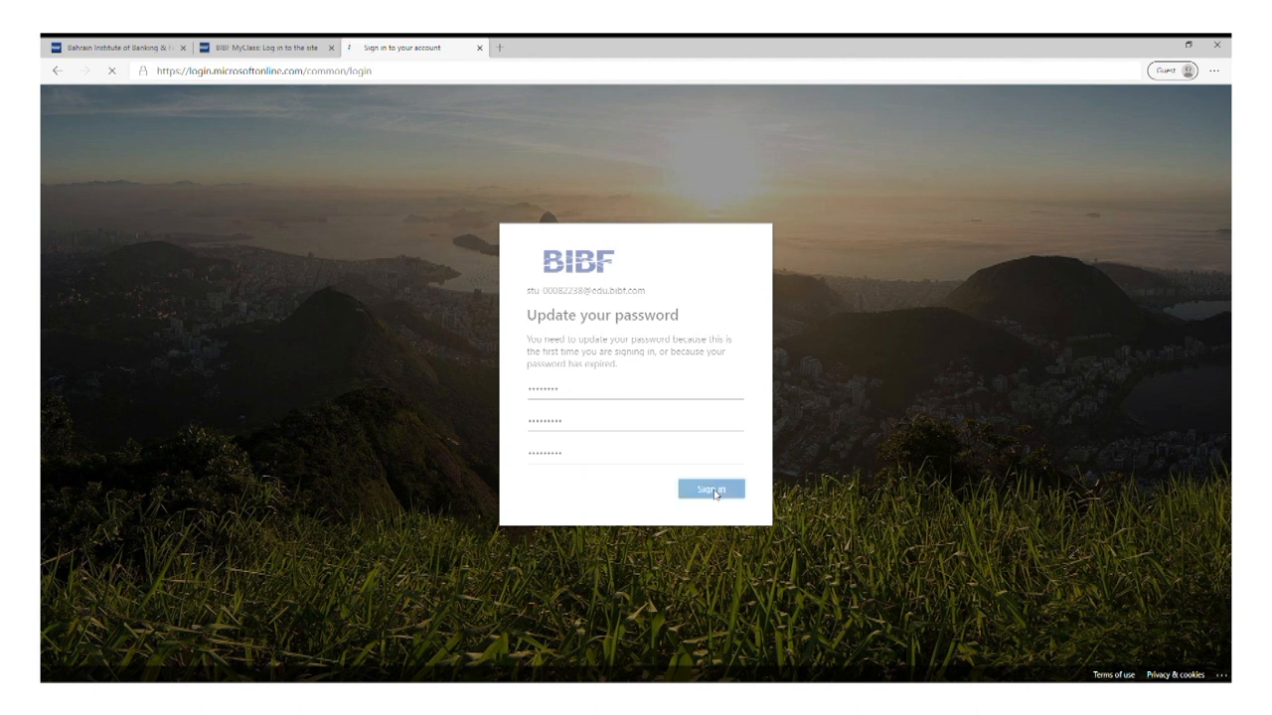
left_click(711, 489)
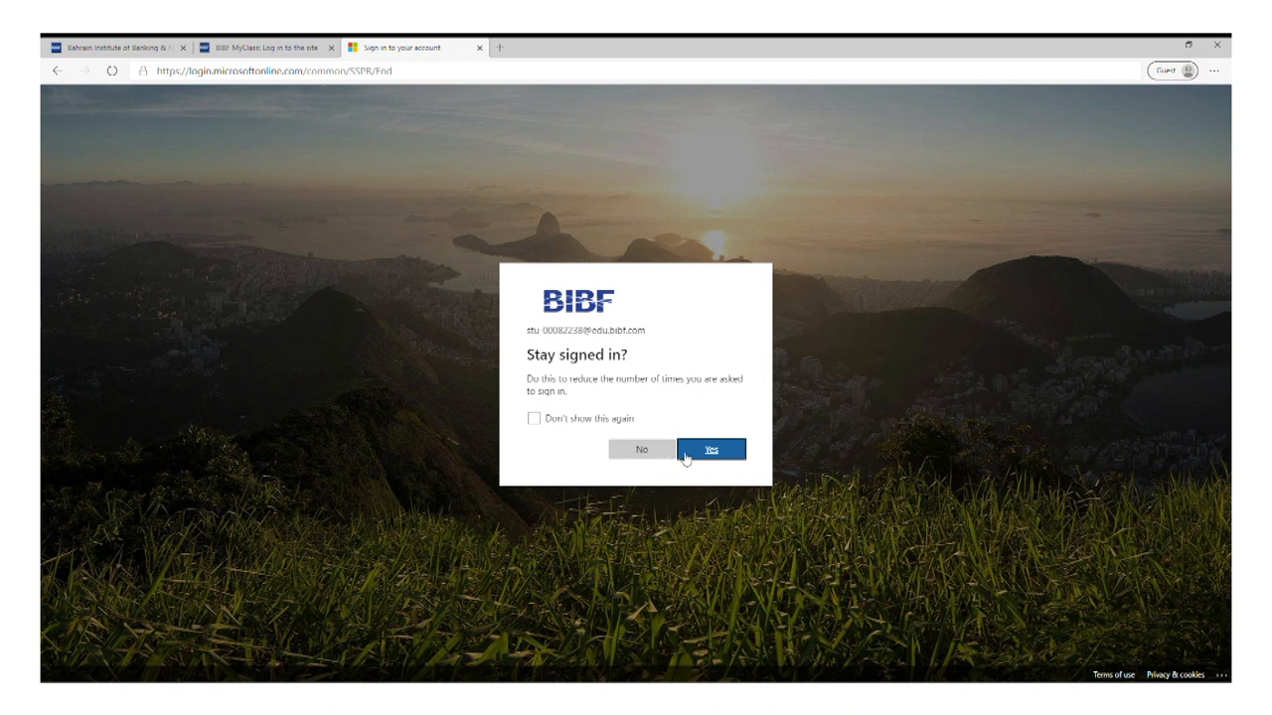
Confirm staying signed in, then choose the country for the authentication phone.
left_click(712, 449)
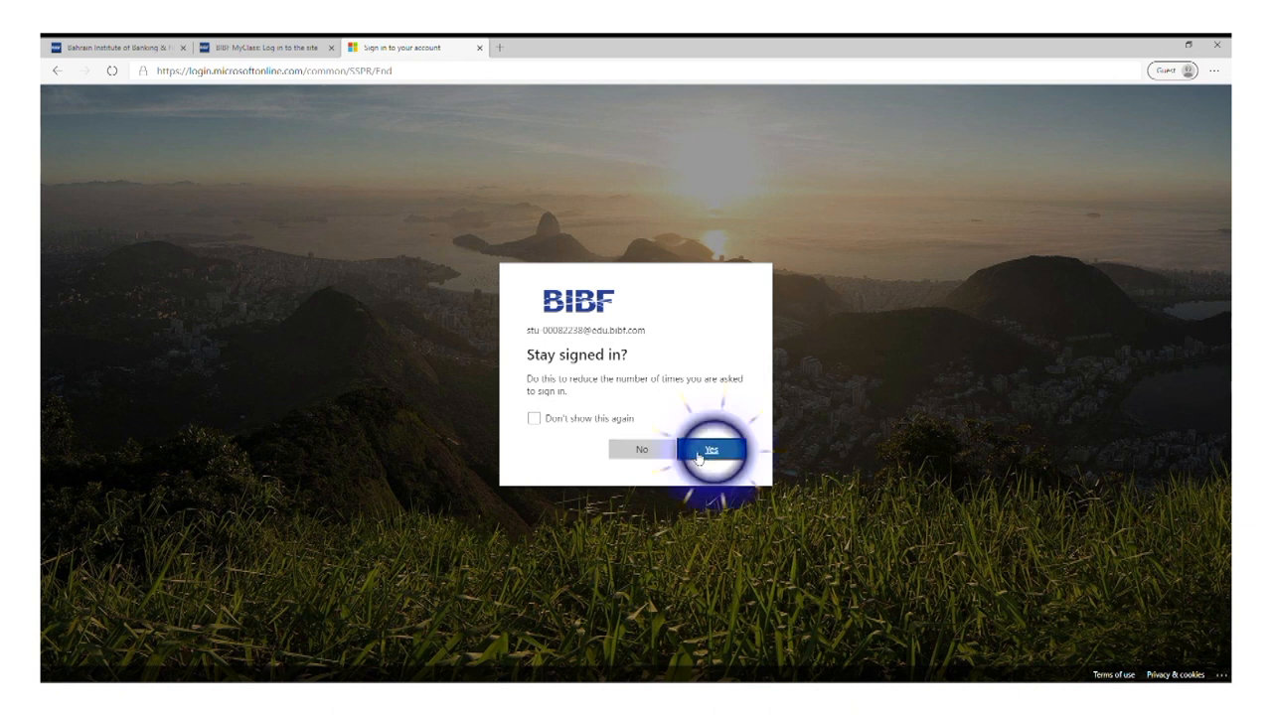
left_click(711, 449)
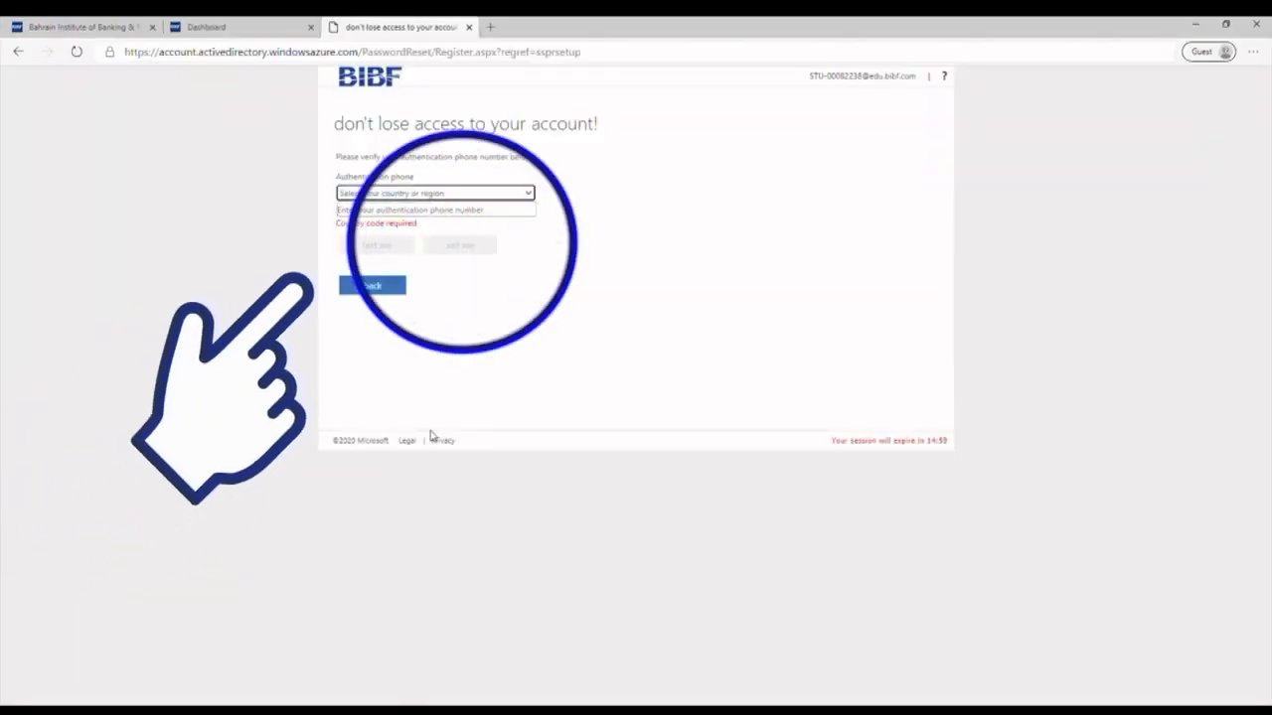
left_click(435, 192)
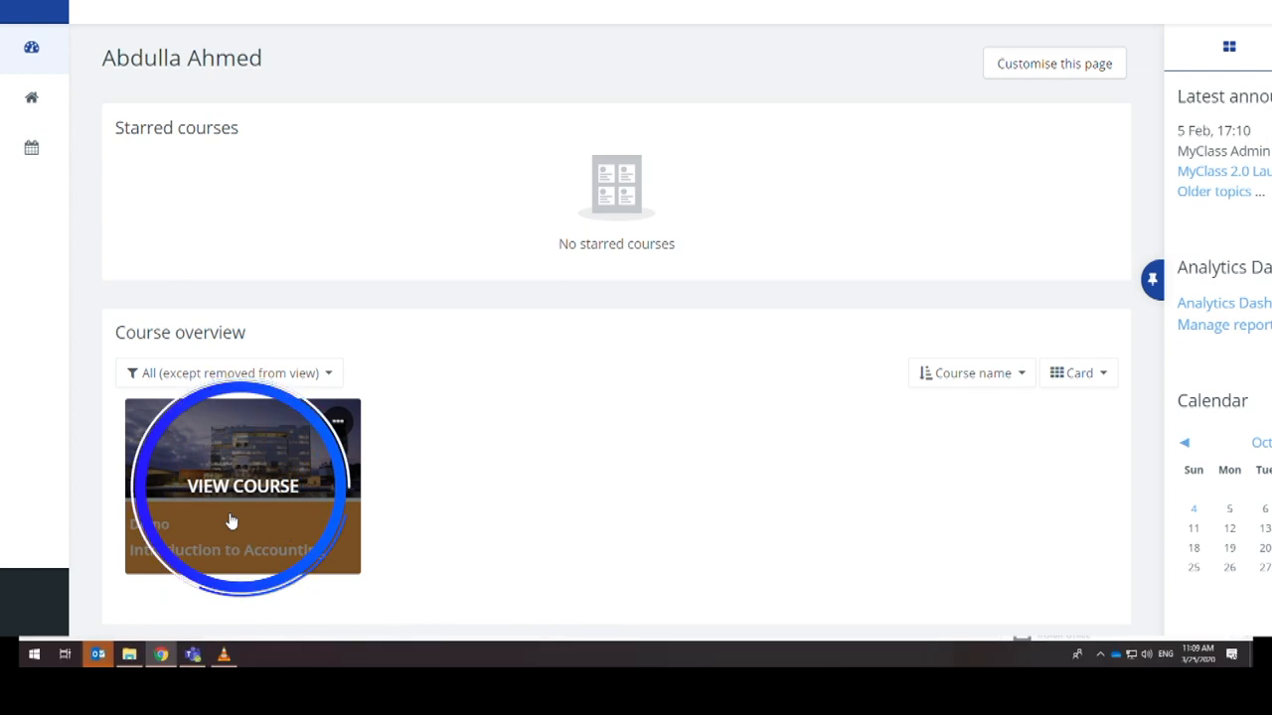
Open Introduction to Accounting, enter Accounting 1 Session, and join audio by microphone.
left_click(243, 486)
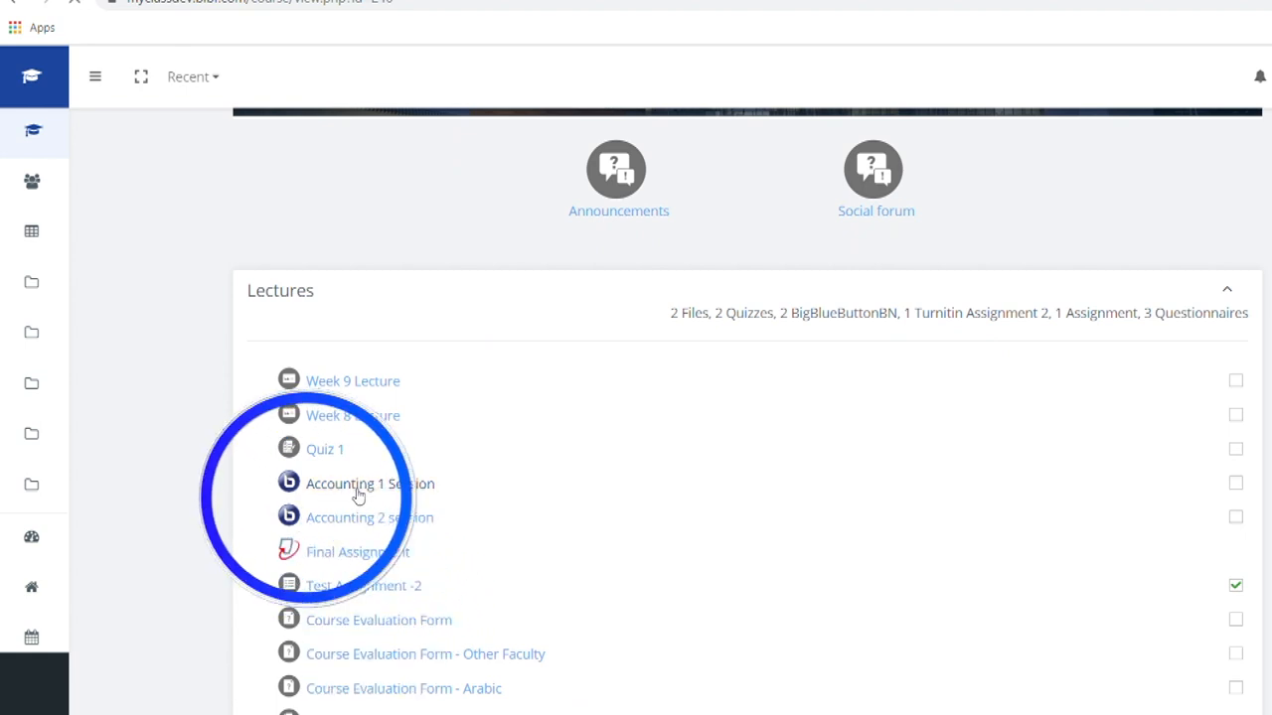
left_click(370, 484)
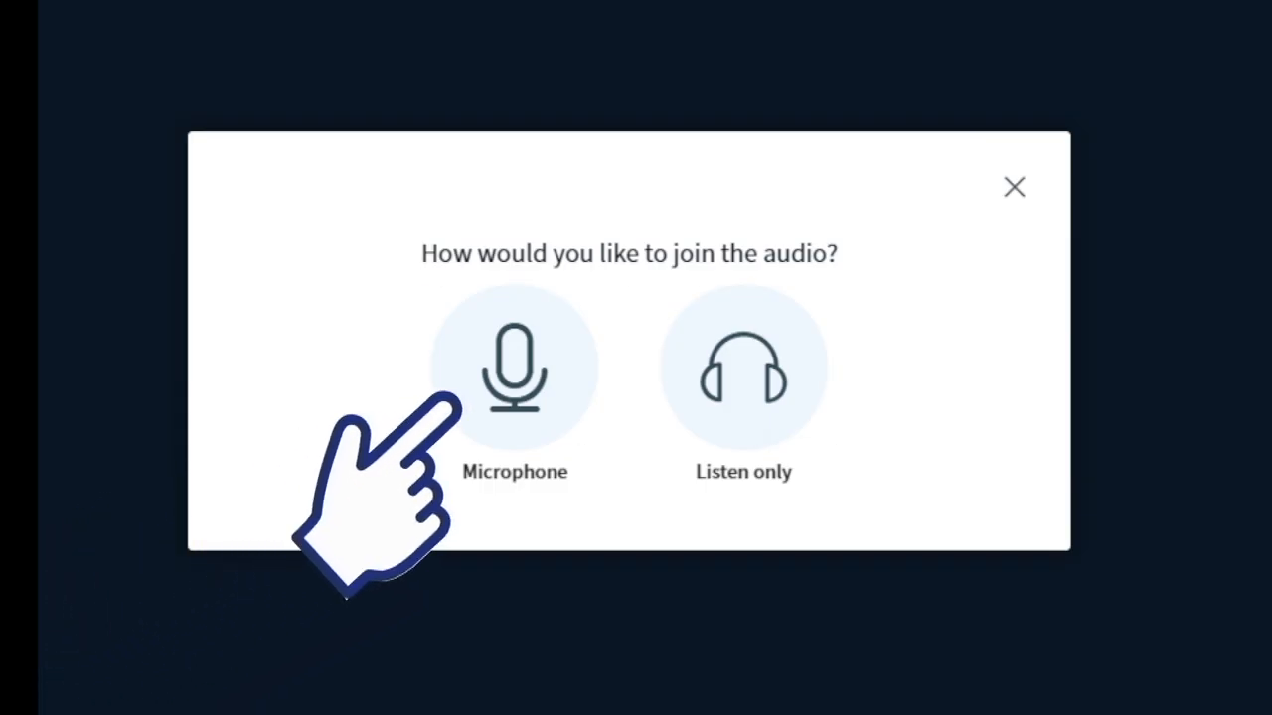
left_click(515, 367)
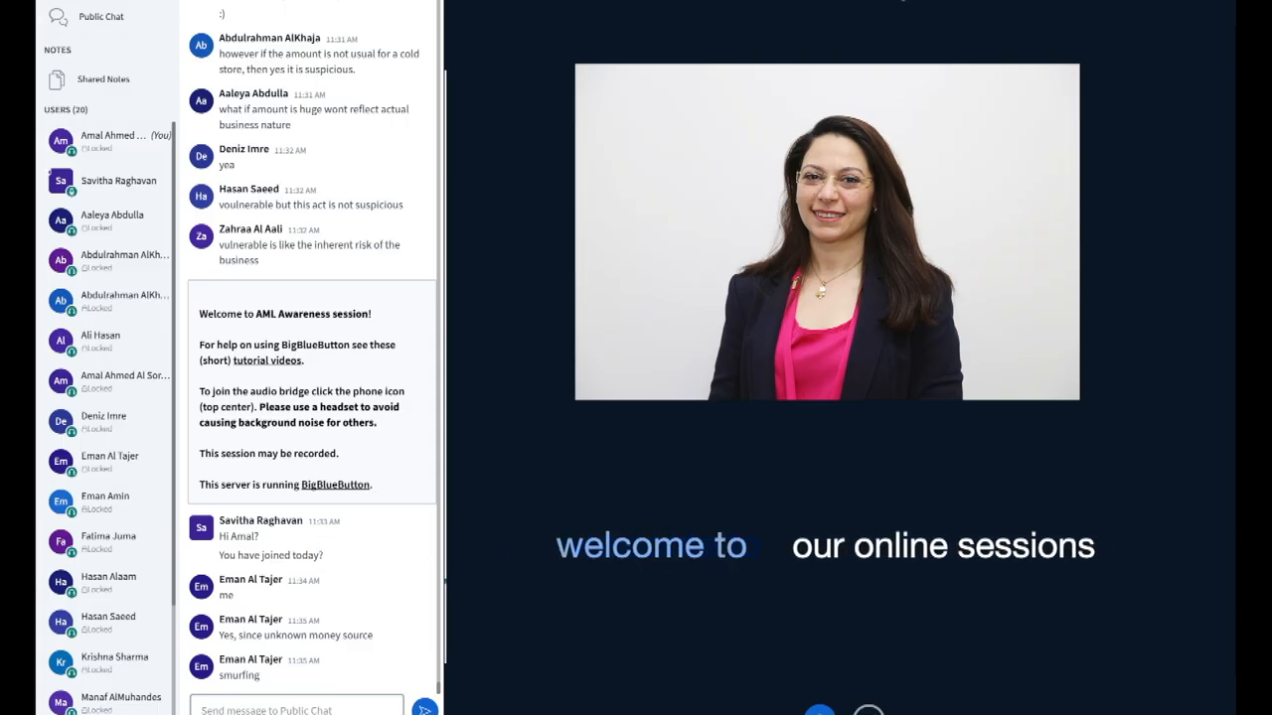